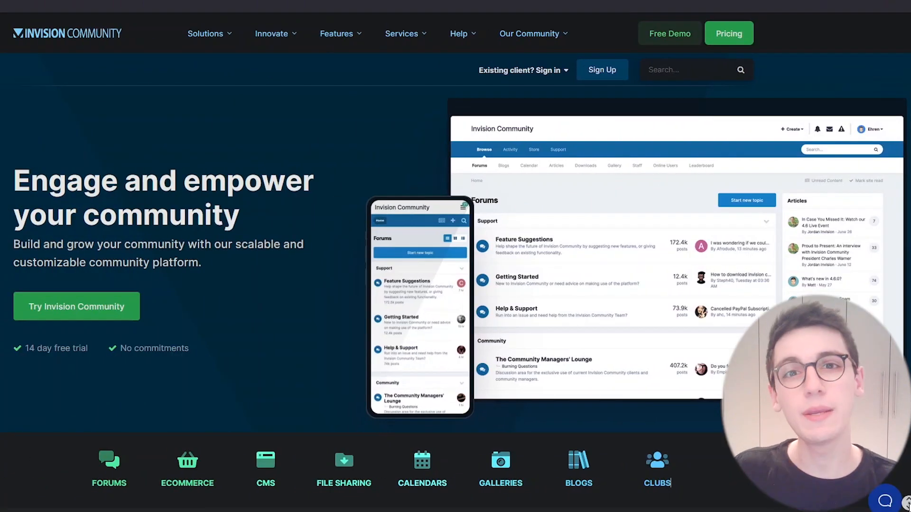
scroll(down, 3)
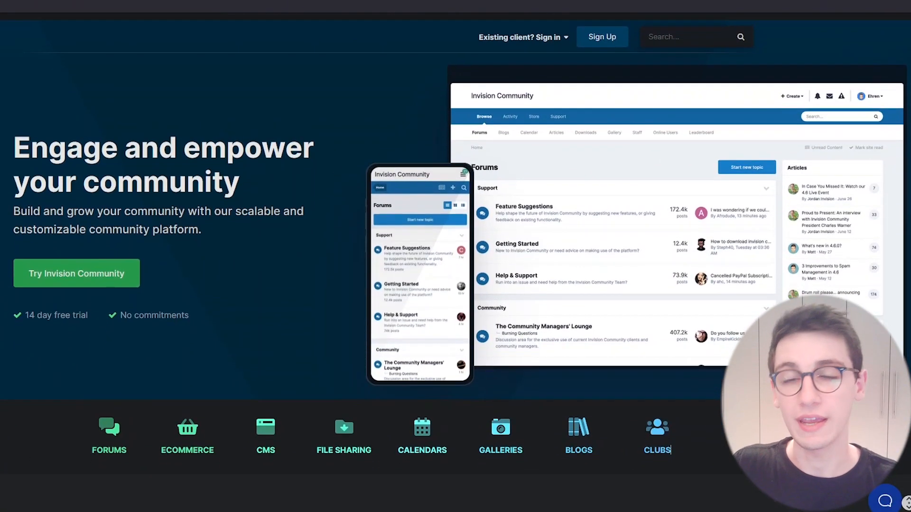
scroll(down, 3)
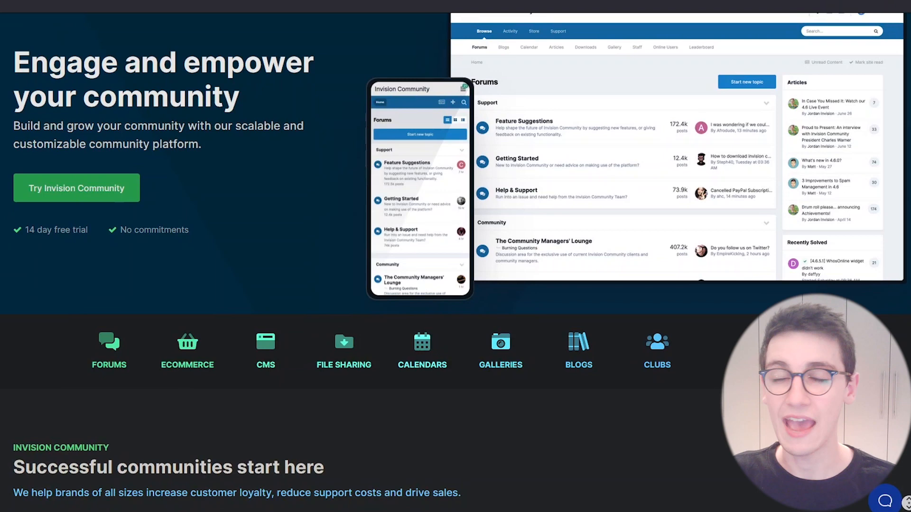
scroll(down, 3)
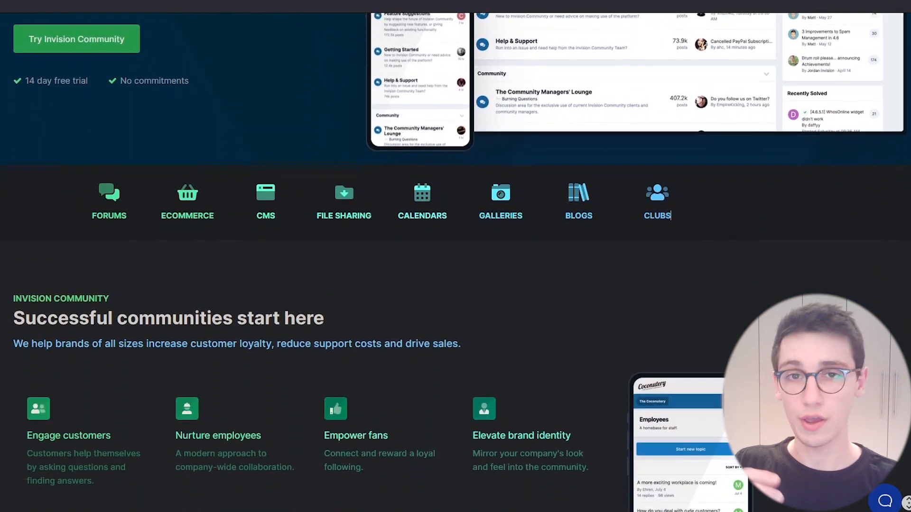
scroll(down, 3)
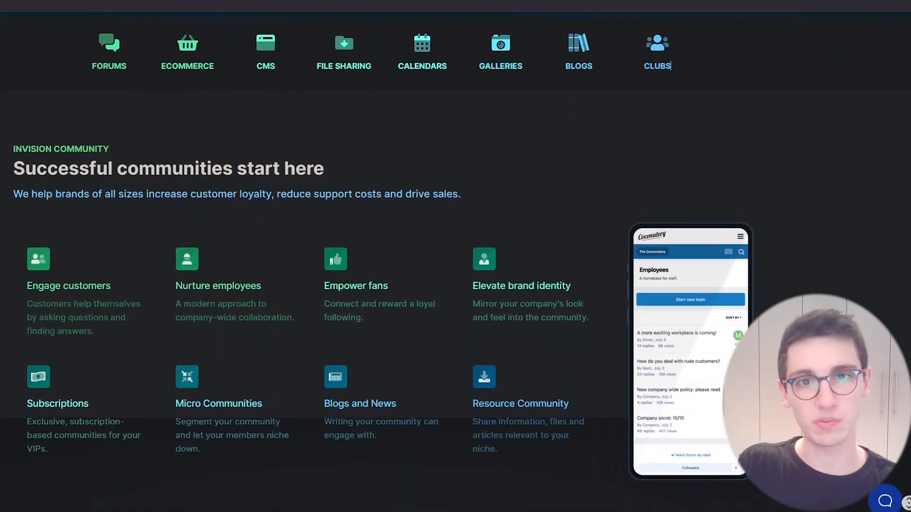
scroll(down, 3)
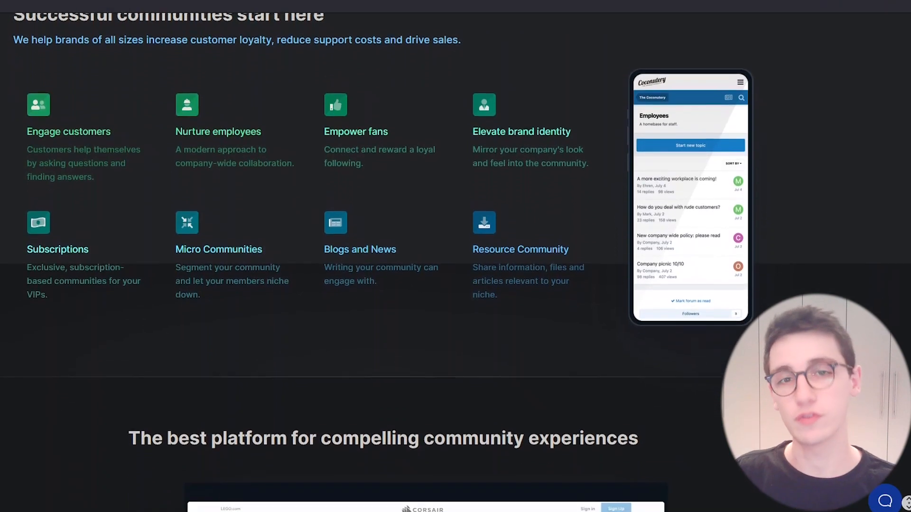
scroll(down, 3)
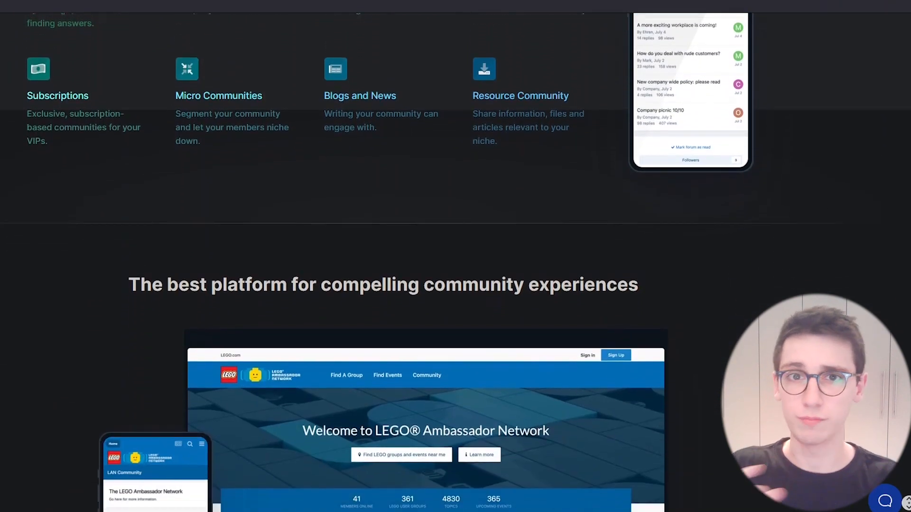
scroll(down, 3)
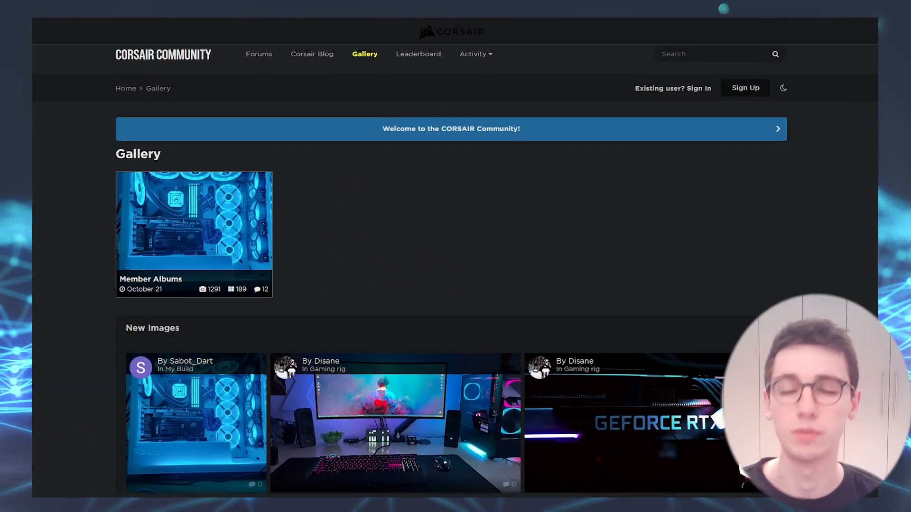
scroll(down, 3)
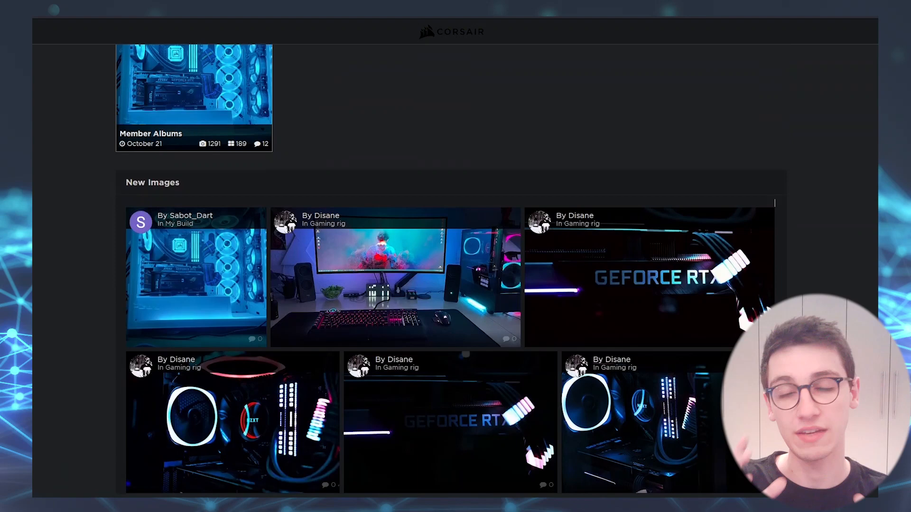
scroll(down, 3)
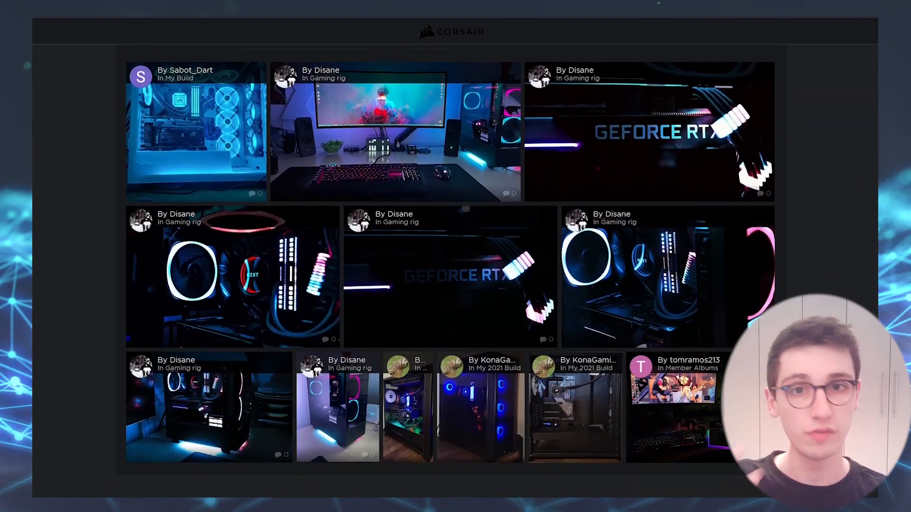
scroll(down, 3)
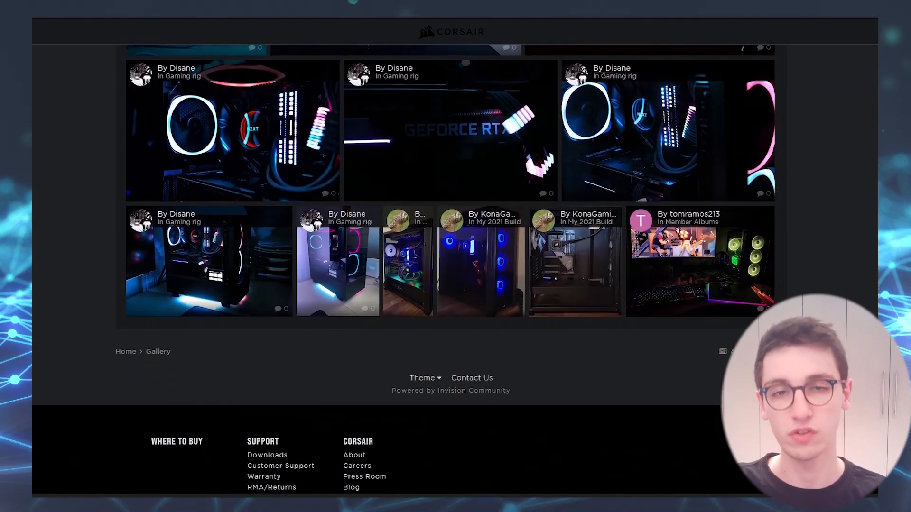
scroll(down, 3)
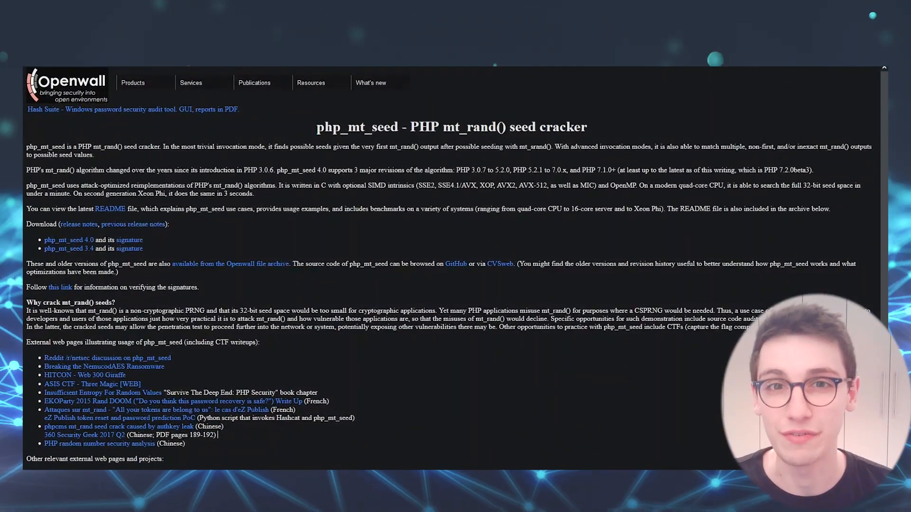
scroll(down, 3)
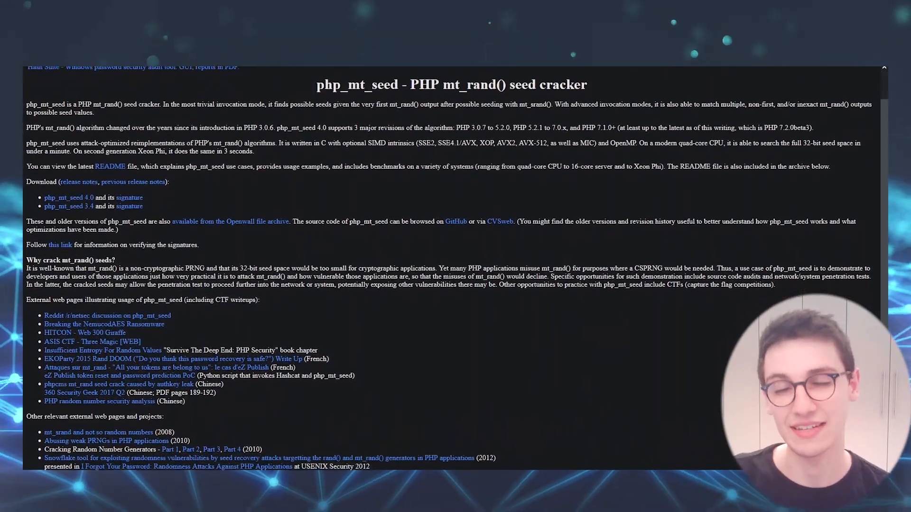
scroll(down, 3)
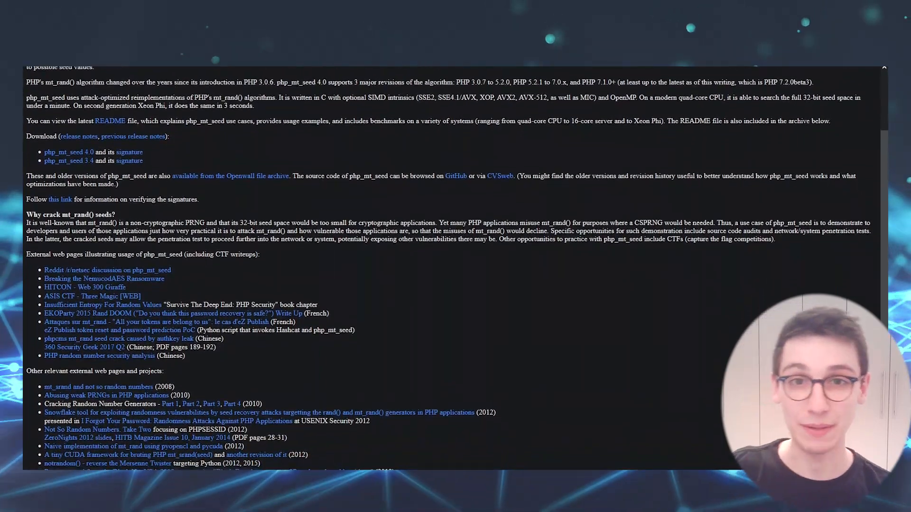
scroll(down, 3)
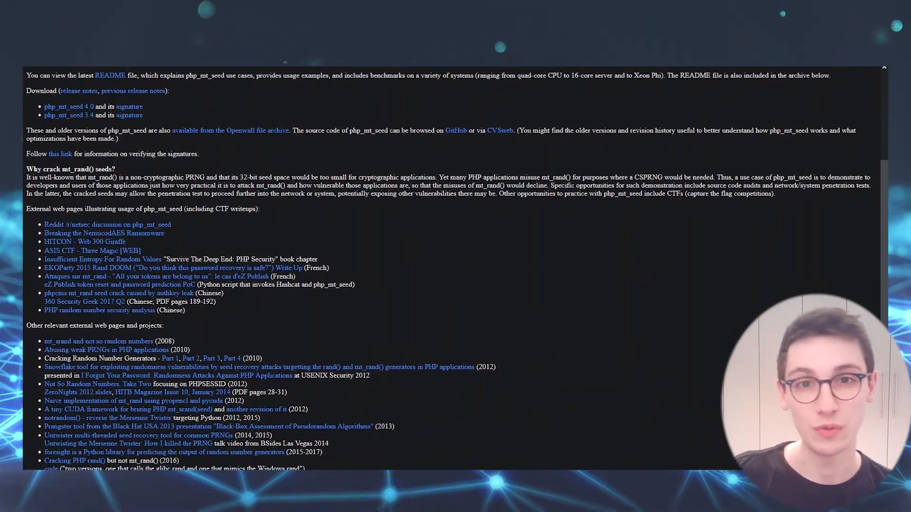
scroll(down, 3)
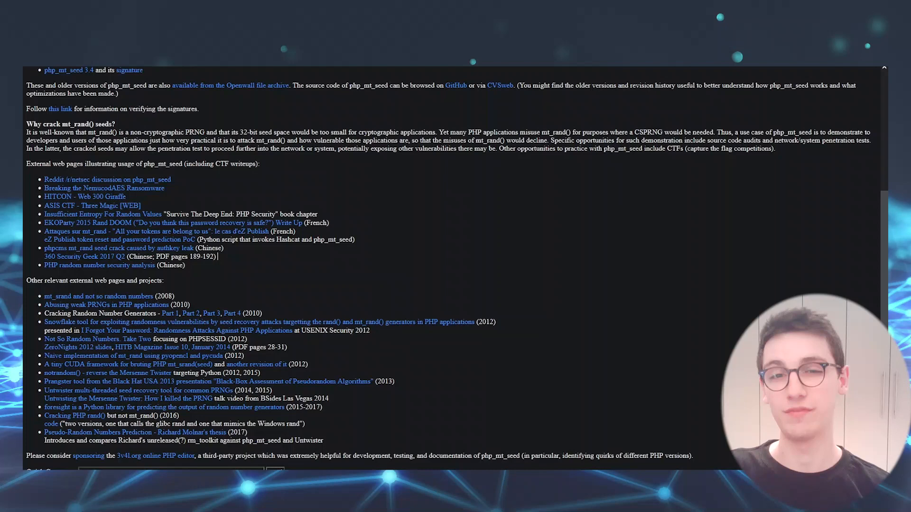
scroll(down, 3)
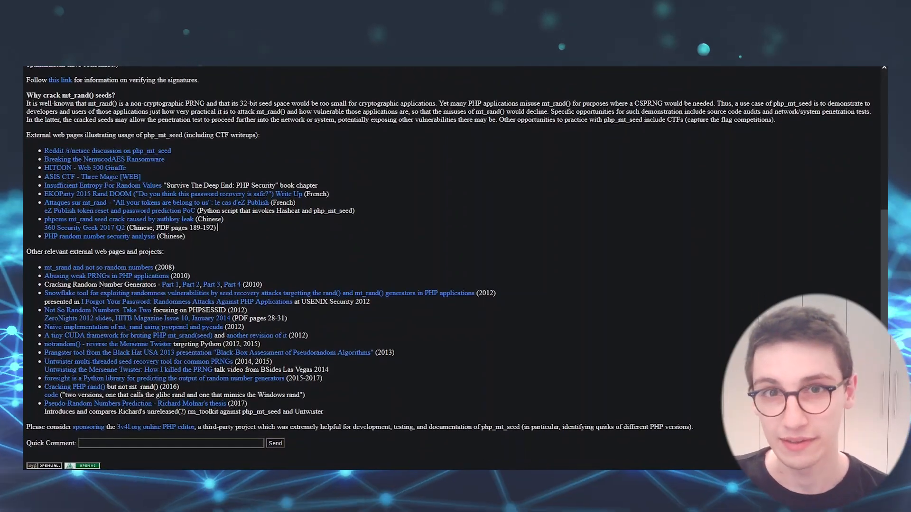